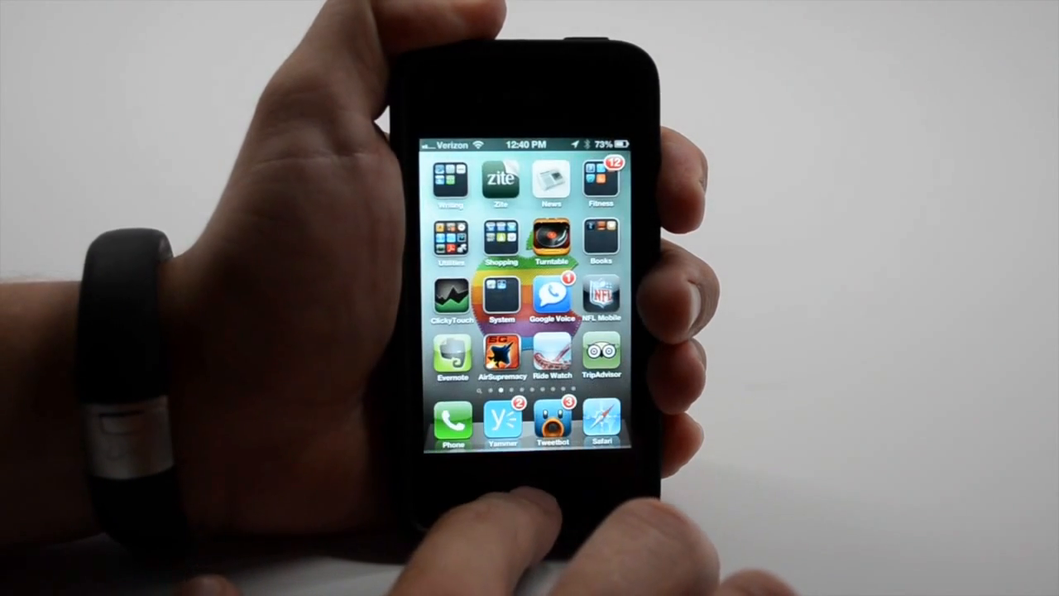
Step: Dictate and send the tweet "Tweeting with Siri in iOS six" via Siri
{"action": "left_click", "coordinate": [528, 488]}
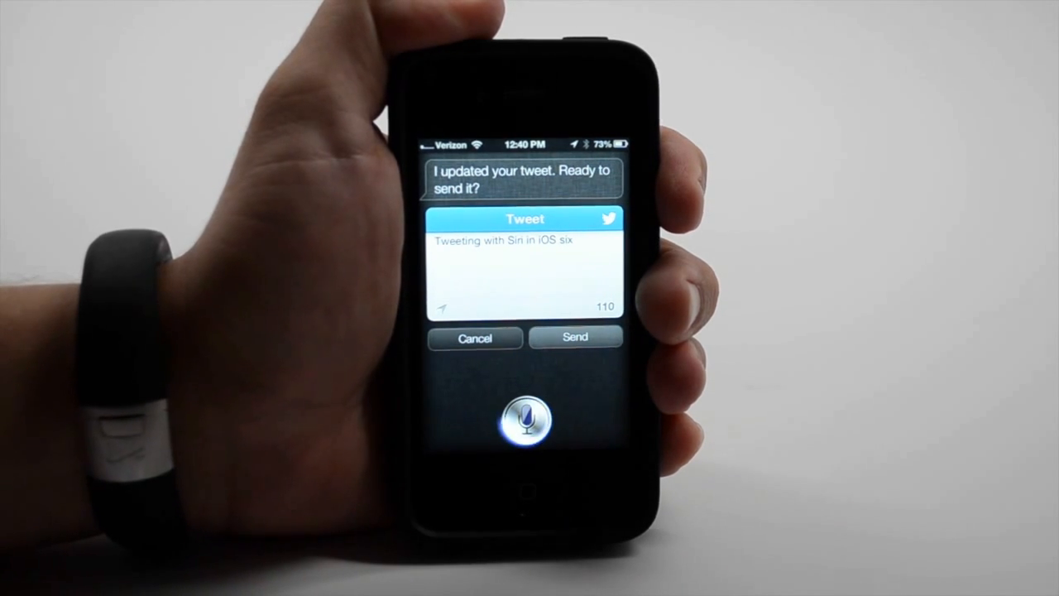
{"action": "left_click", "coordinate": [576, 338]}
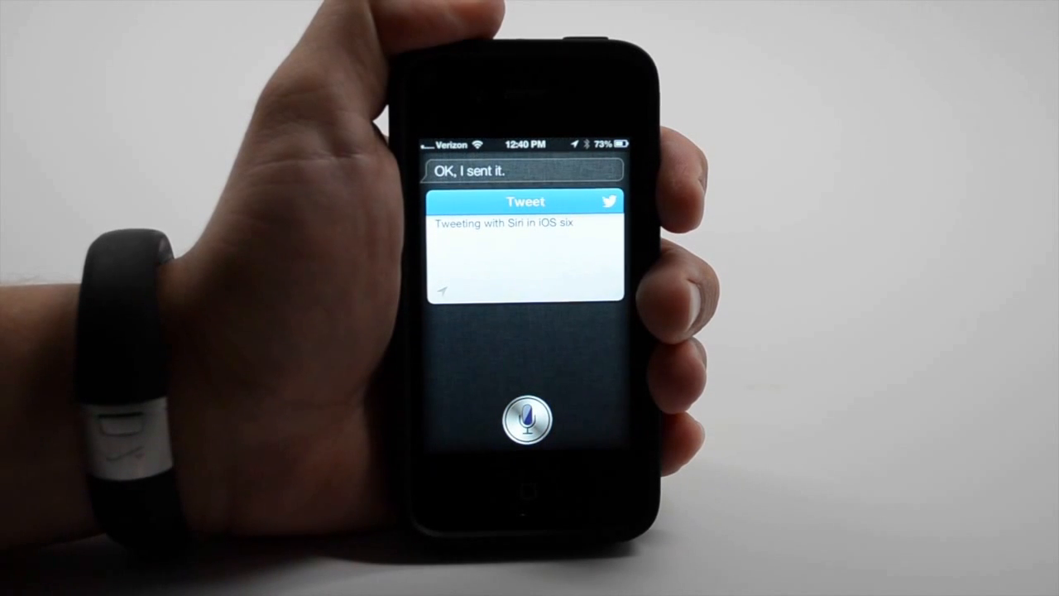
Step: Dictate and post a Facebook status about using Siri for a GottaBeMobile.com video
{"action": "left_click", "coordinate": [526, 417]}
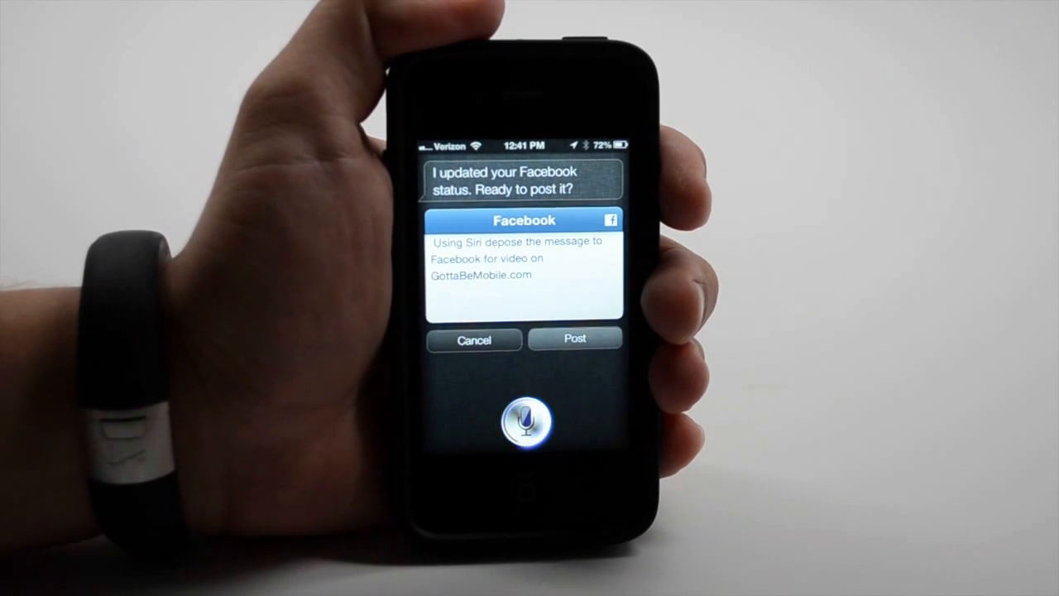
{"action": "left_click", "coordinate": [574, 339]}
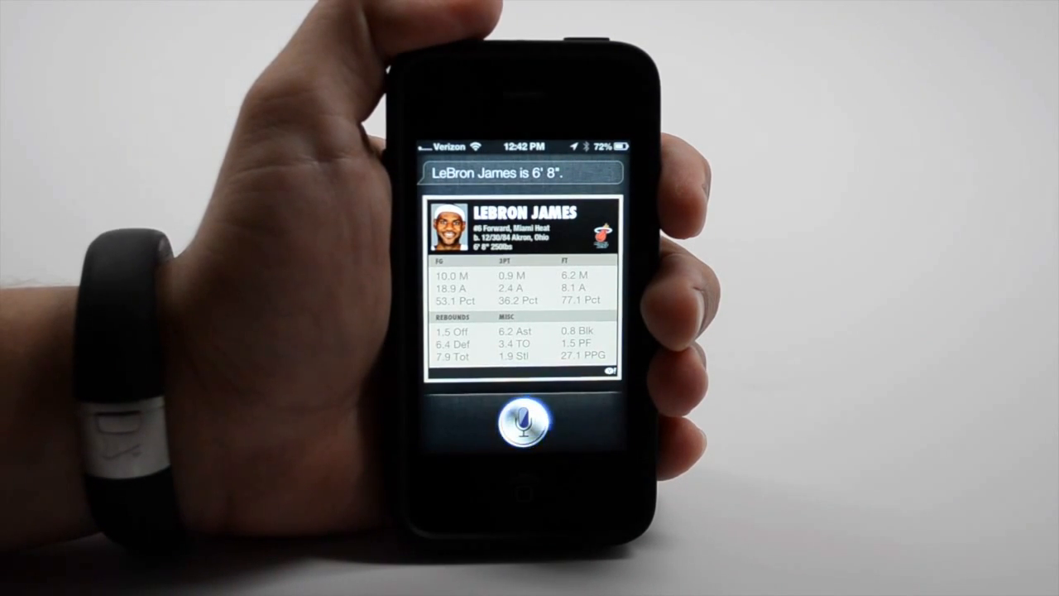
Step: Ask Siri how tall LeBron James is to get his 6' 8" stats card
{"action": "left_click", "coordinate": [523, 422]}
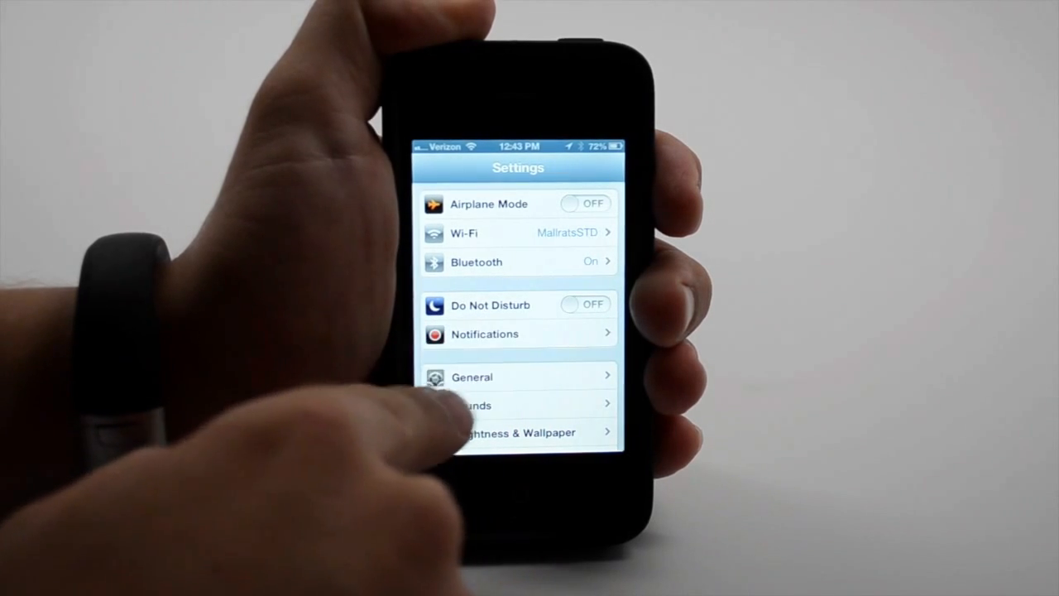
Step: View the Notifications settings and an app's Notification Center options
{"action": "left_click", "coordinate": [483, 334]}
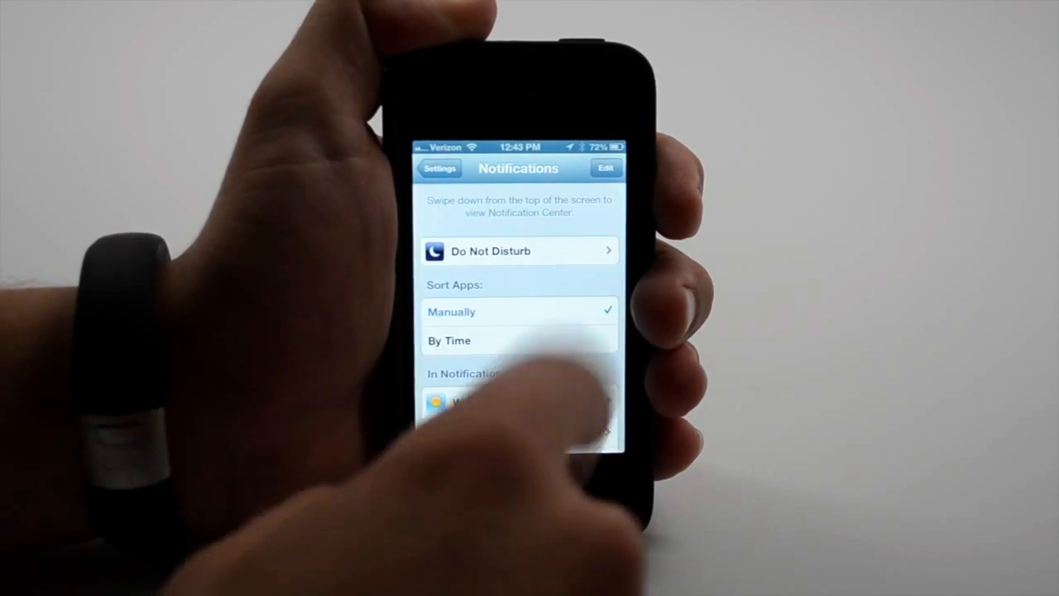
{"action": "left_click", "coordinate": [519, 251]}
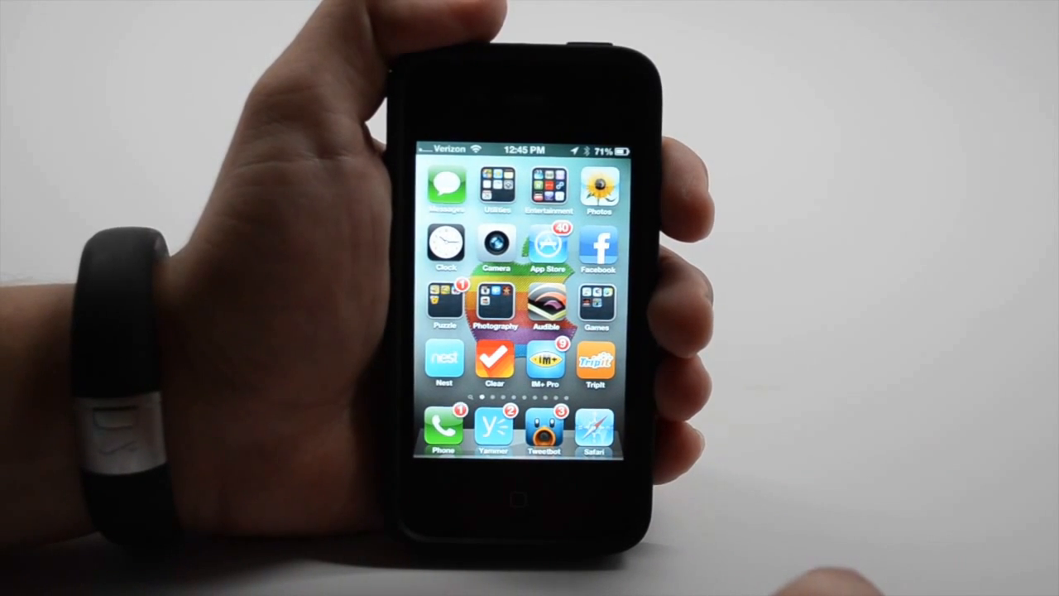
Step: Browse Safari's iCloud Tabs from the iPad and Mac mini and load one of the pages
{"action": "left_click", "coordinate": [594, 430]}
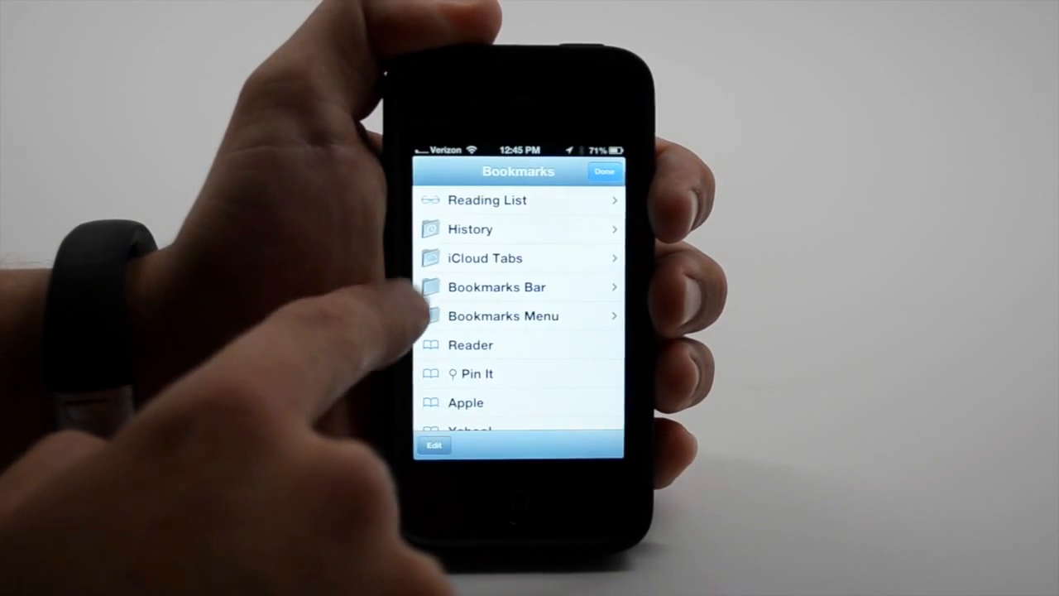
{"action": "left_click", "coordinate": [485, 258]}
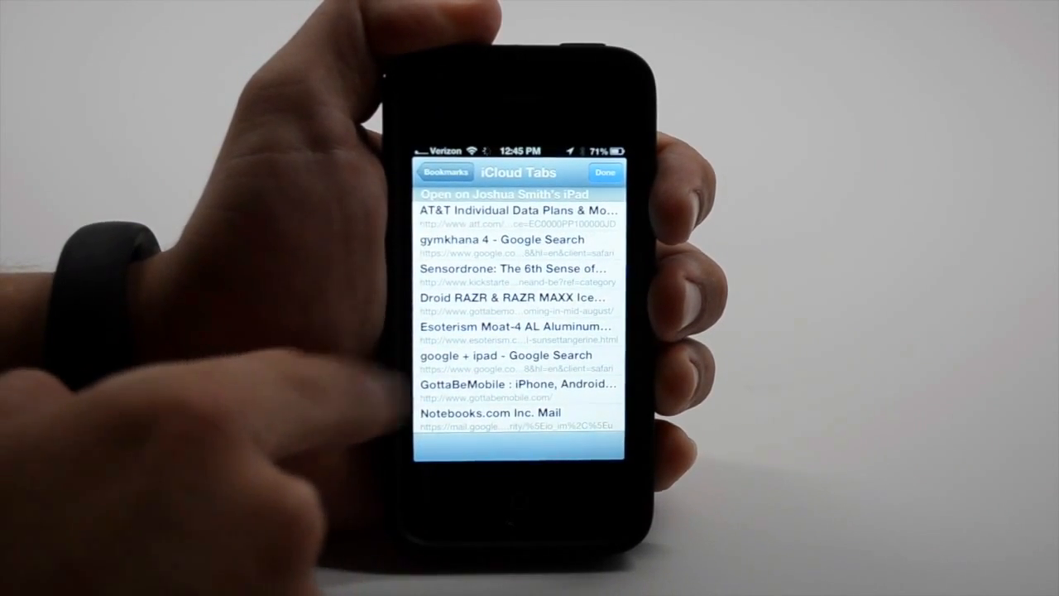
{"action": "scroll", "scroll_direction": "down", "scroll_amount": 3}
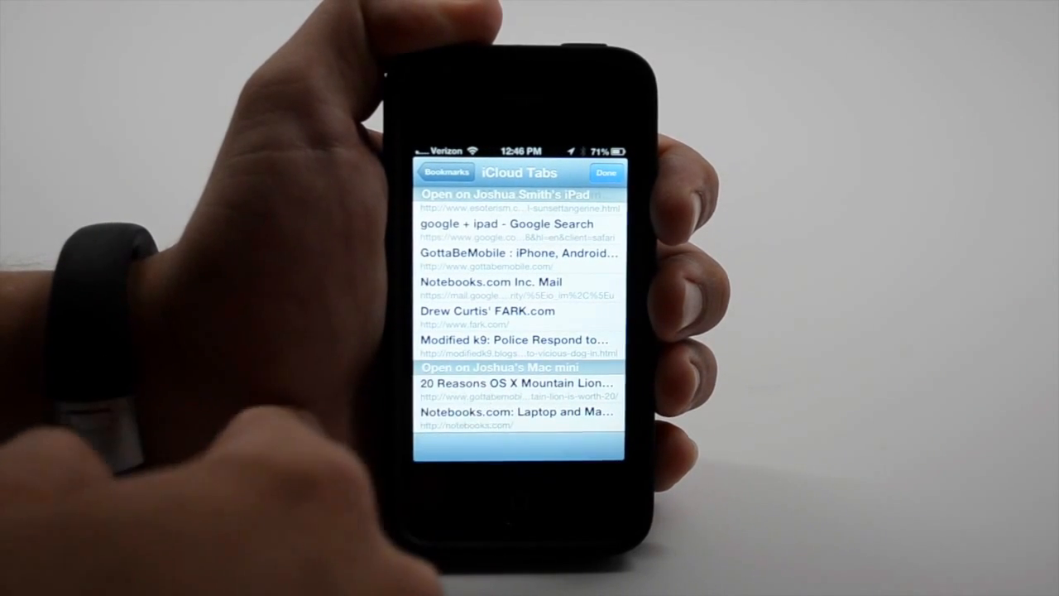
{"action": "left_click", "coordinate": [506, 253]}
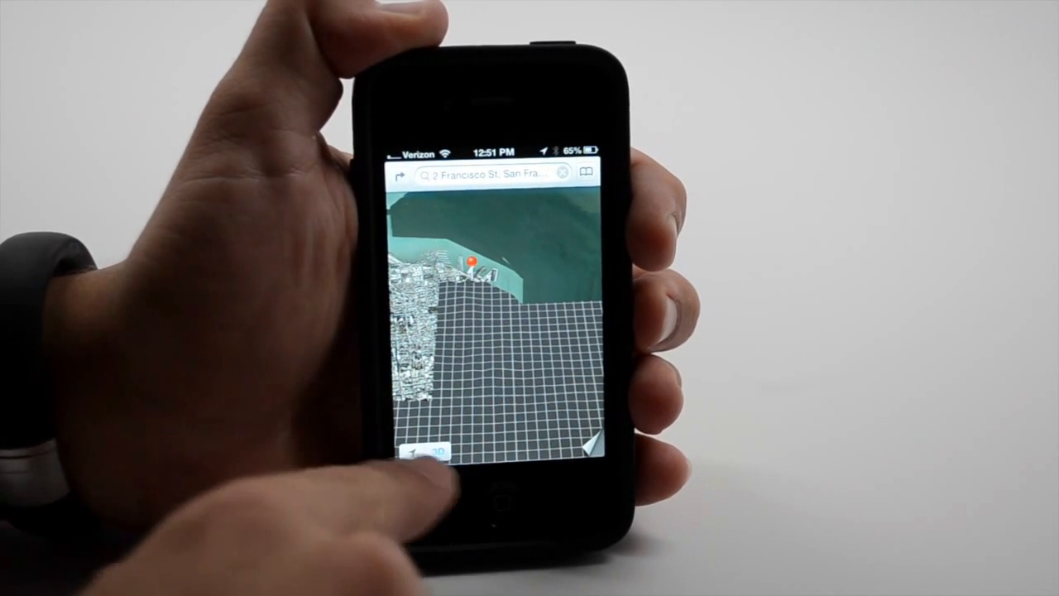
Step: Reveal the dropped pin's callout showing the 2 Francisco St address in Maps
{"action": "left_click", "coordinate": [587, 450]}
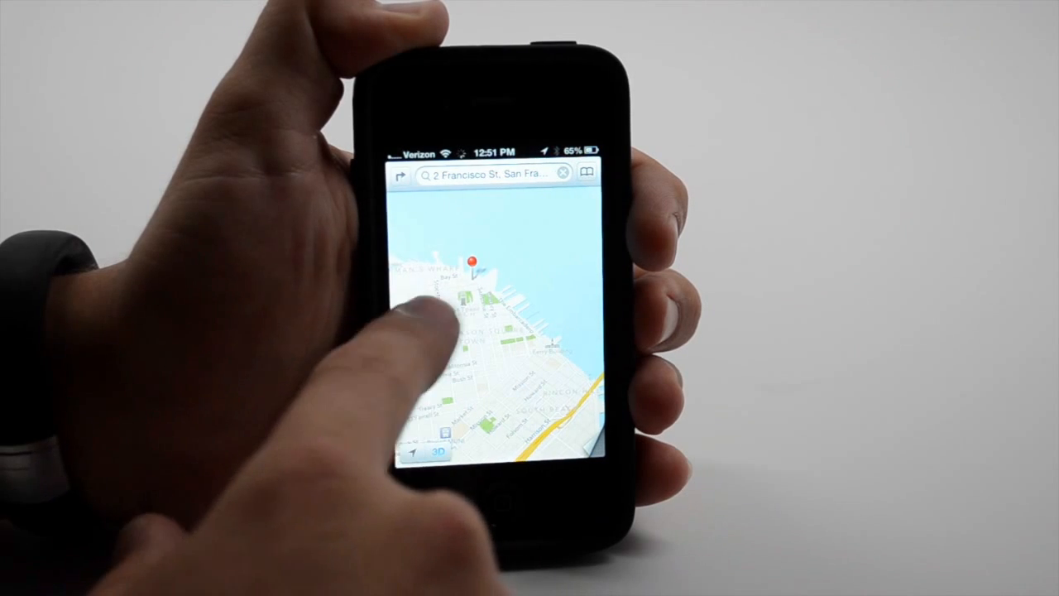
{"action": "left_click", "coordinate": [473, 263]}
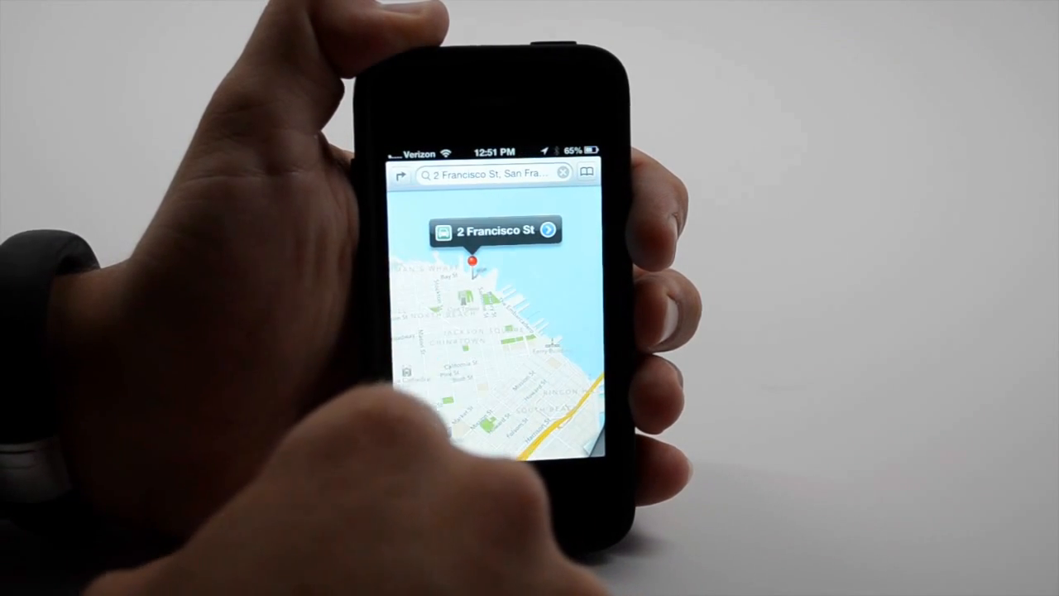
{"action": "left_click", "coordinate": [488, 173]}
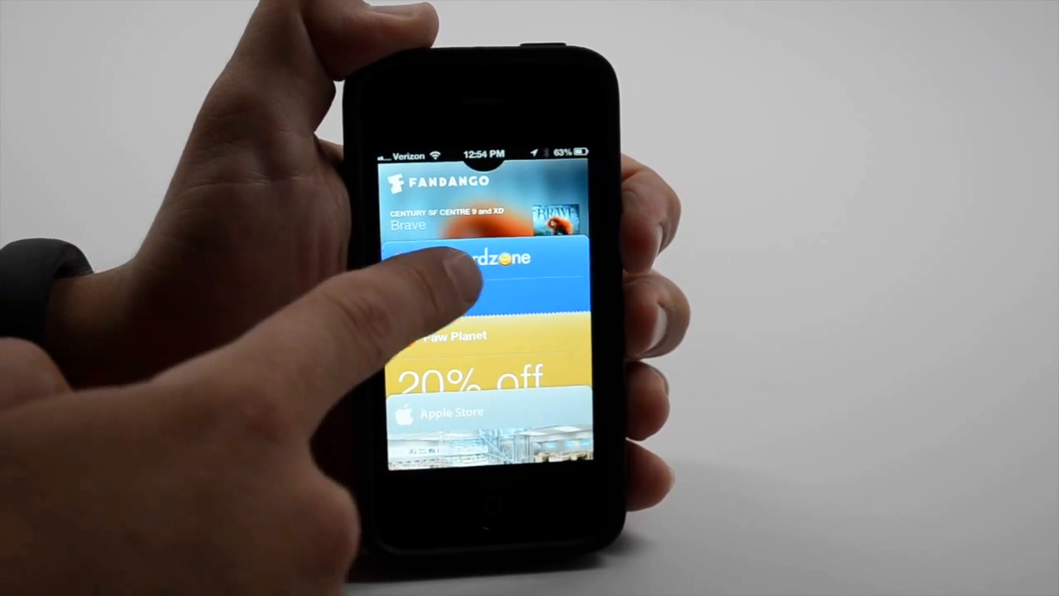
Step: Expand the second pass in the Passbook stack
{"action": "left_click", "coordinate": [488, 264]}
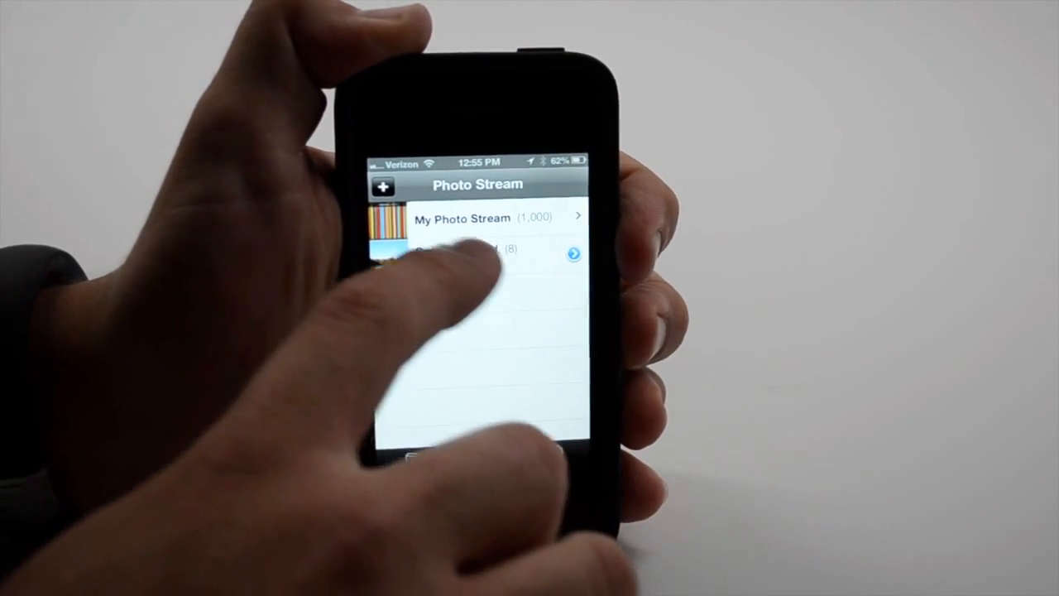
Step: View the shared photo stream holding 8 photos below My Photo Stream
{"action": "left_click", "coordinate": [463, 249]}
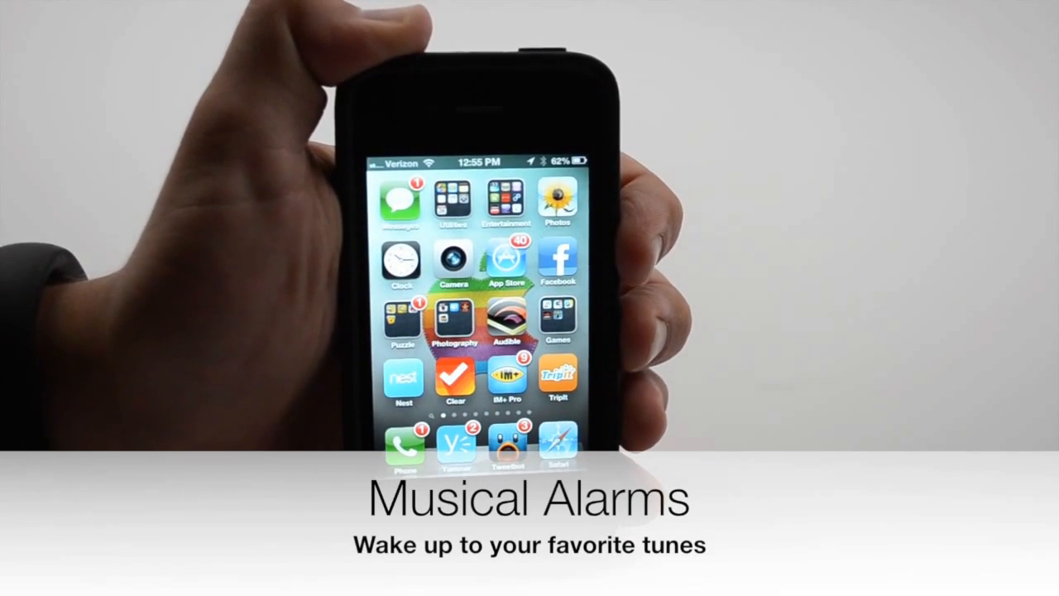
Step: Set a new Clock alarm to play a song from the music library instead of a ringtone
{"action": "left_click", "coordinate": [400, 263]}
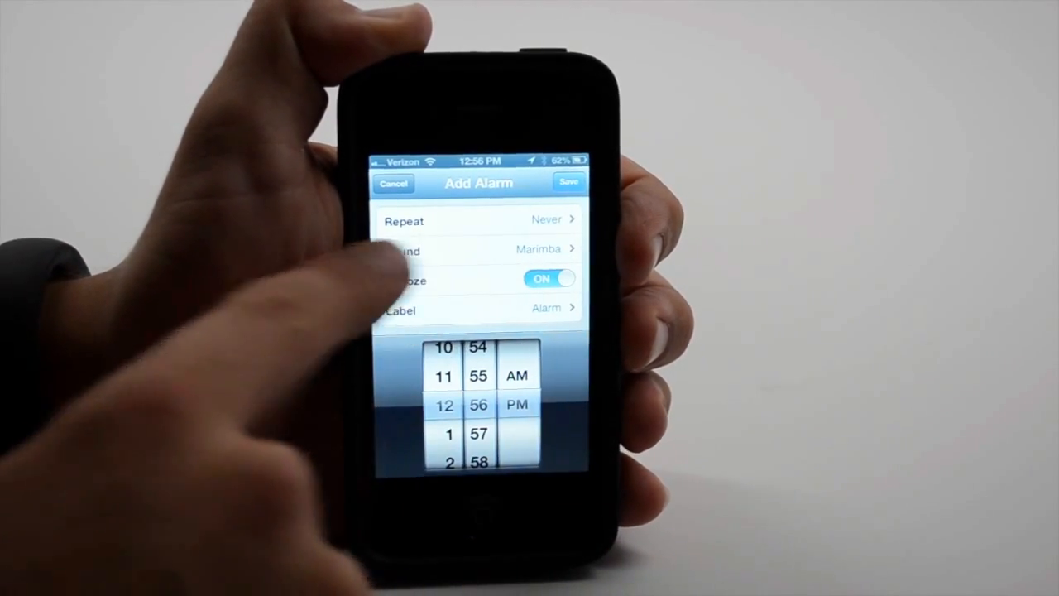
{"action": "left_click", "coordinate": [476, 248]}
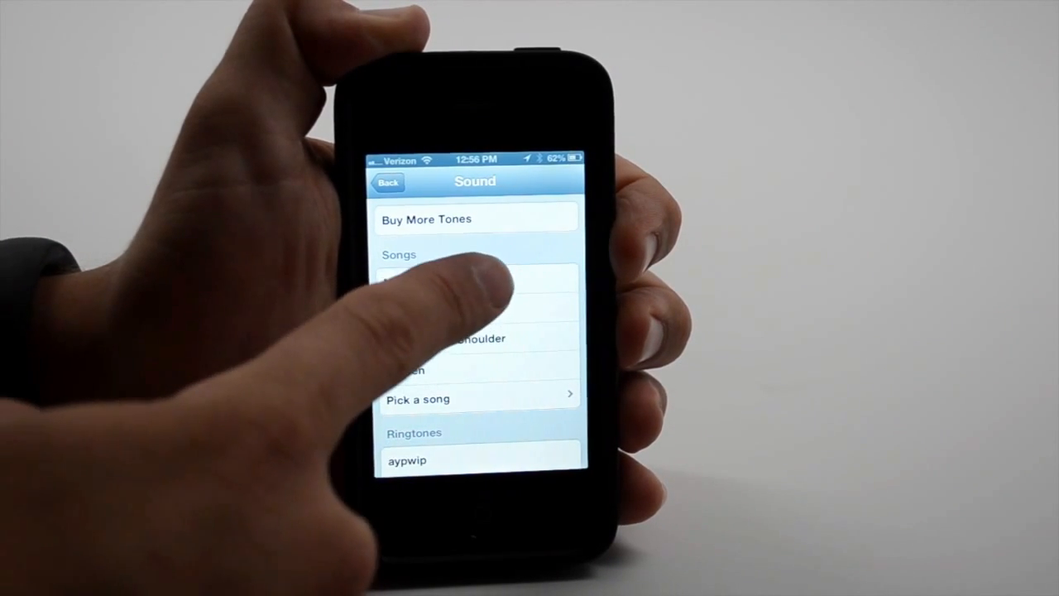
{"action": "left_click", "coordinate": [430, 281]}
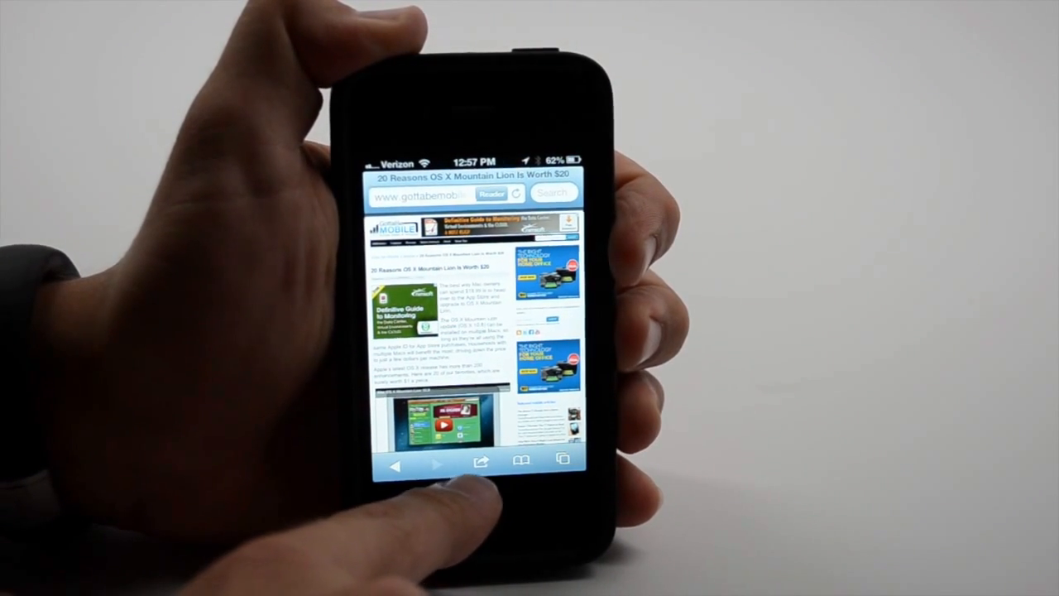
Step: Bring up the share sheet for the Mountain Lion article in Safari
{"action": "left_click", "coordinate": [483, 460]}
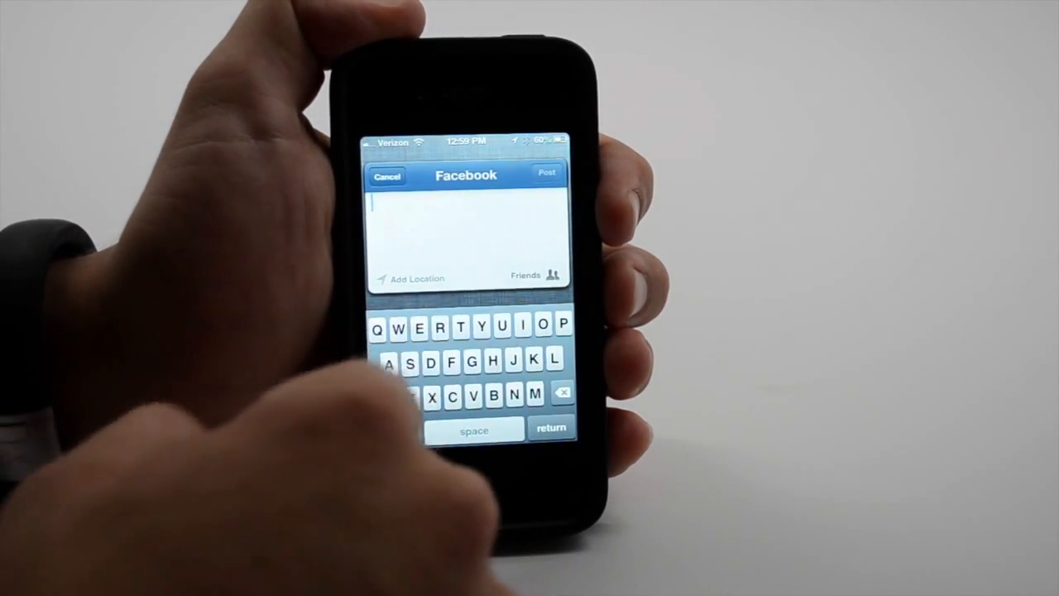
Step: Review the Facebook post's Choose Audience options and keep it set to Friends
{"action": "left_click", "coordinate": [536, 275]}
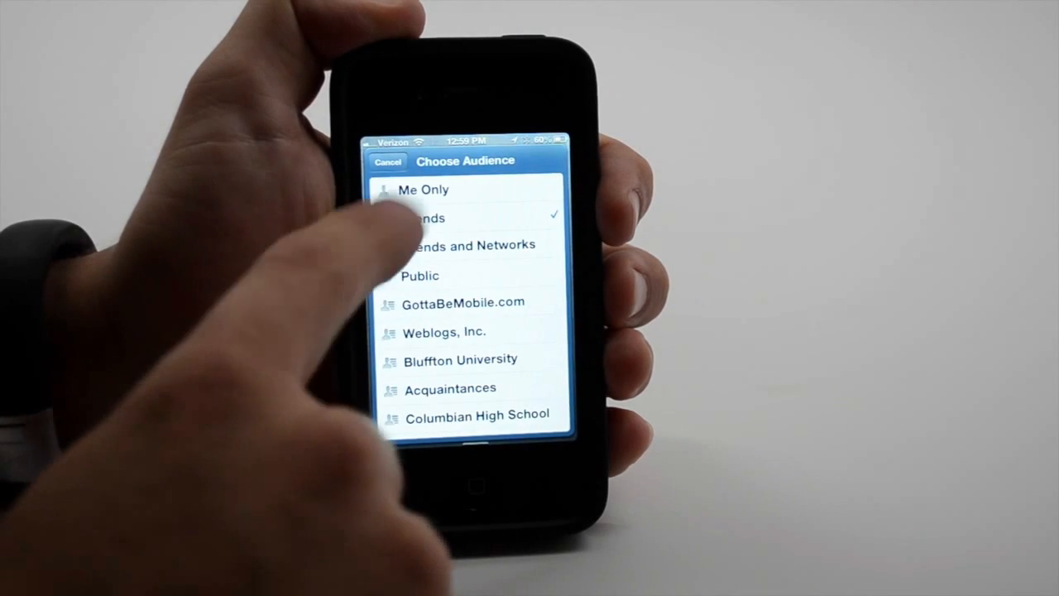
{"action": "left_click", "coordinate": [422, 219]}
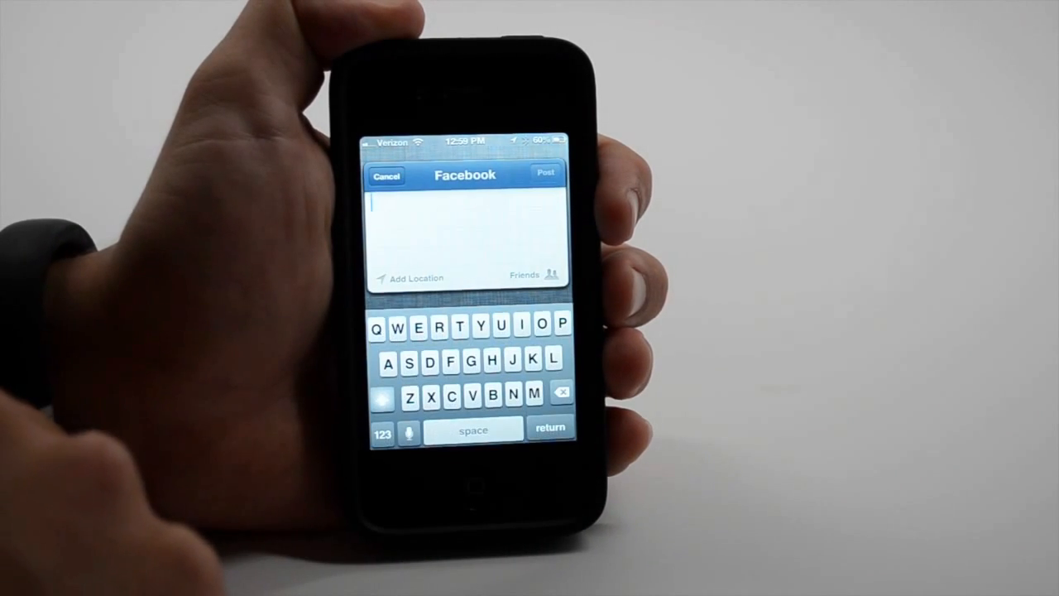